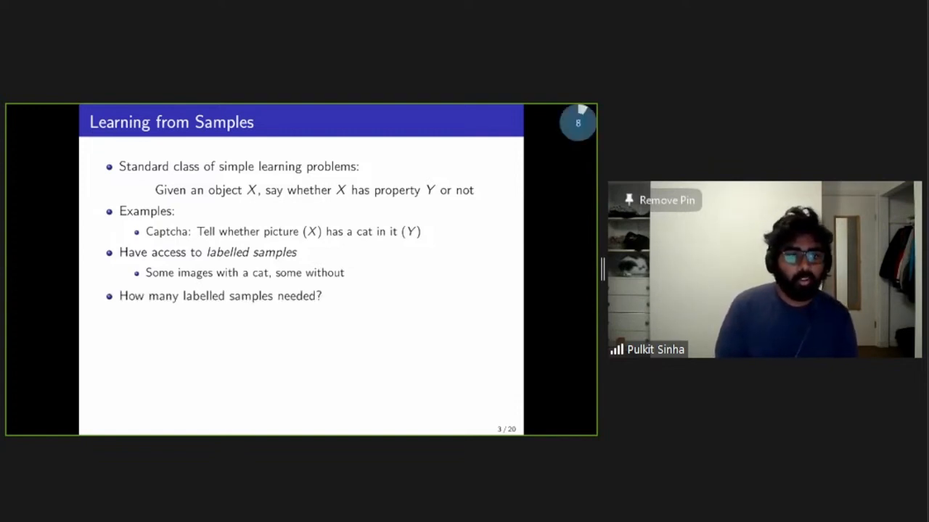
pyautogui.press('Right')
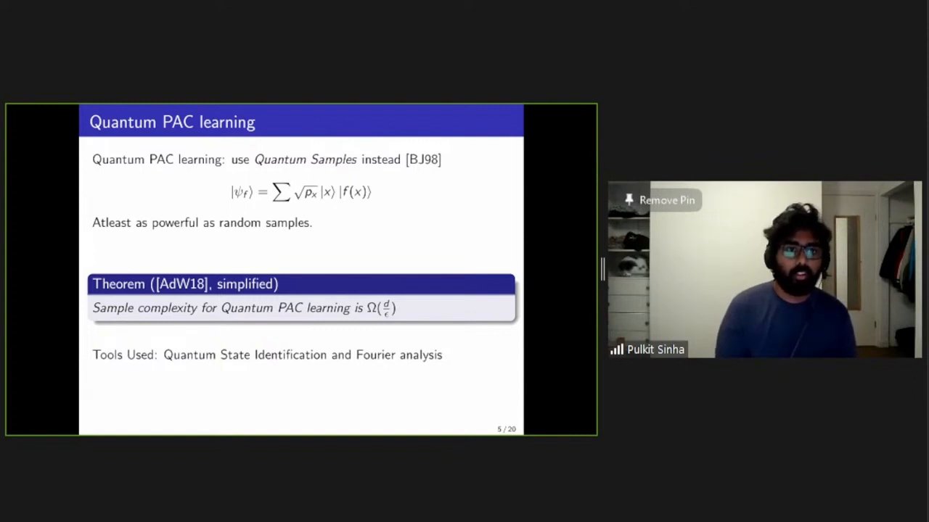
pyautogui.press('Right')
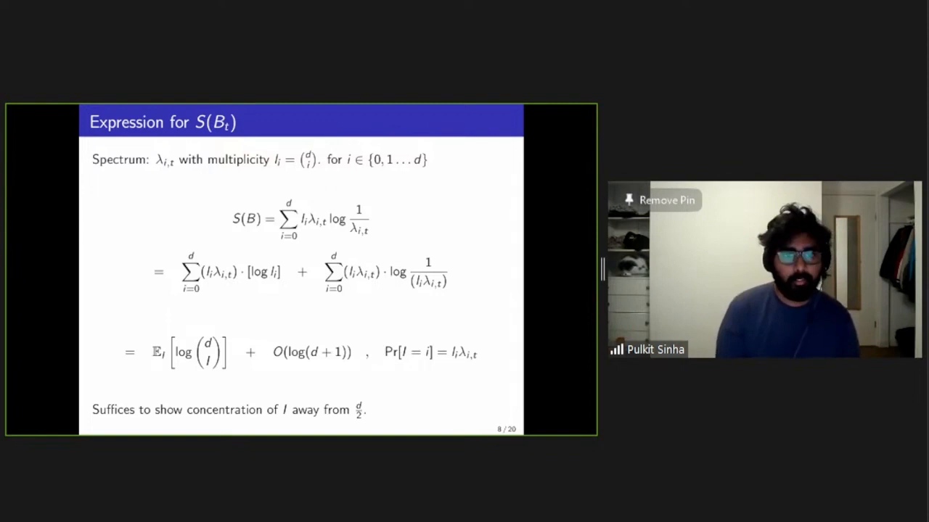
pyautogui.press('Right')
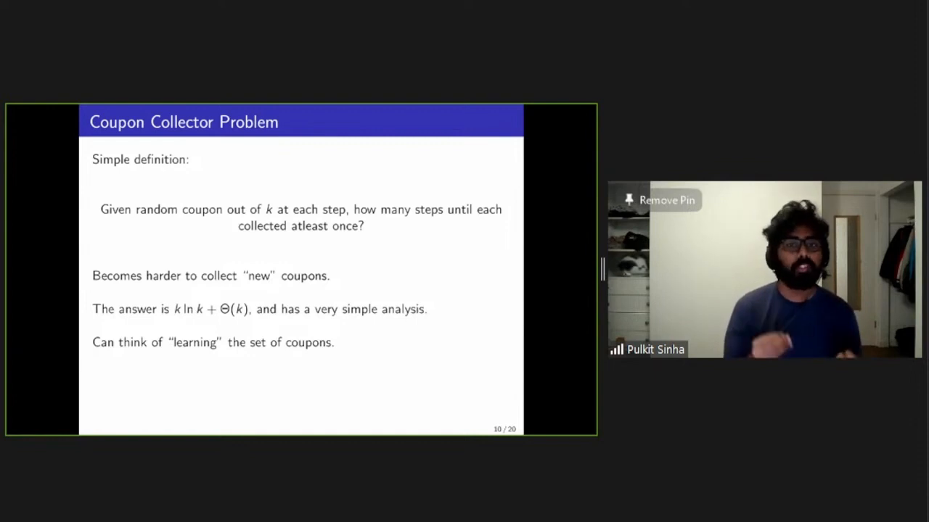
pyautogui.press('Right')
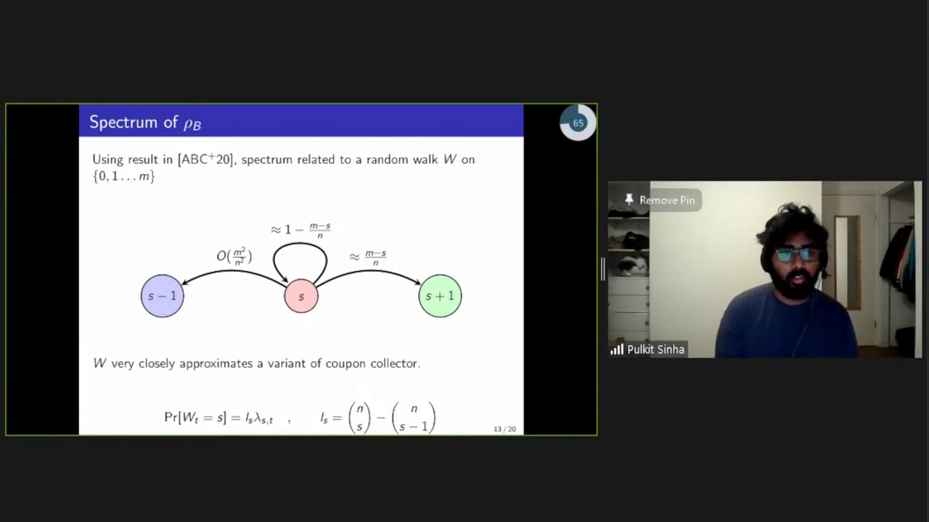
pyautogui.press('right')
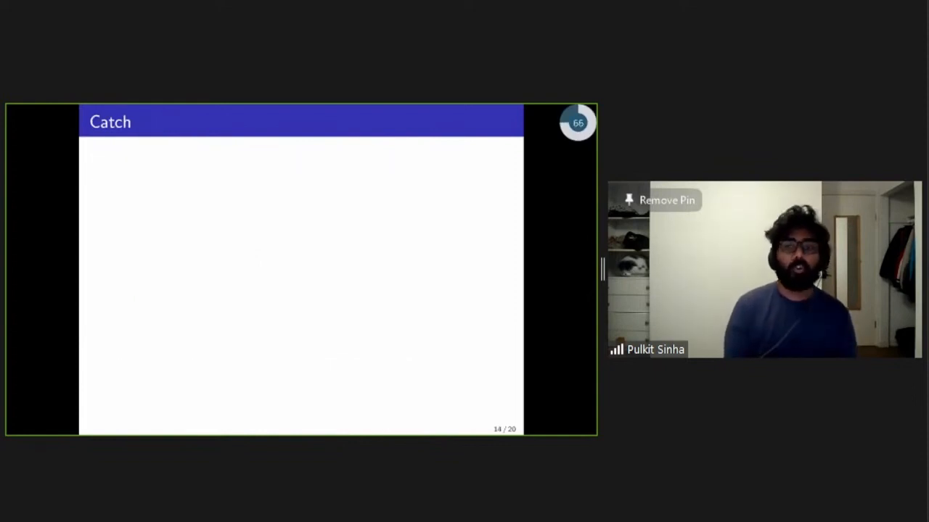